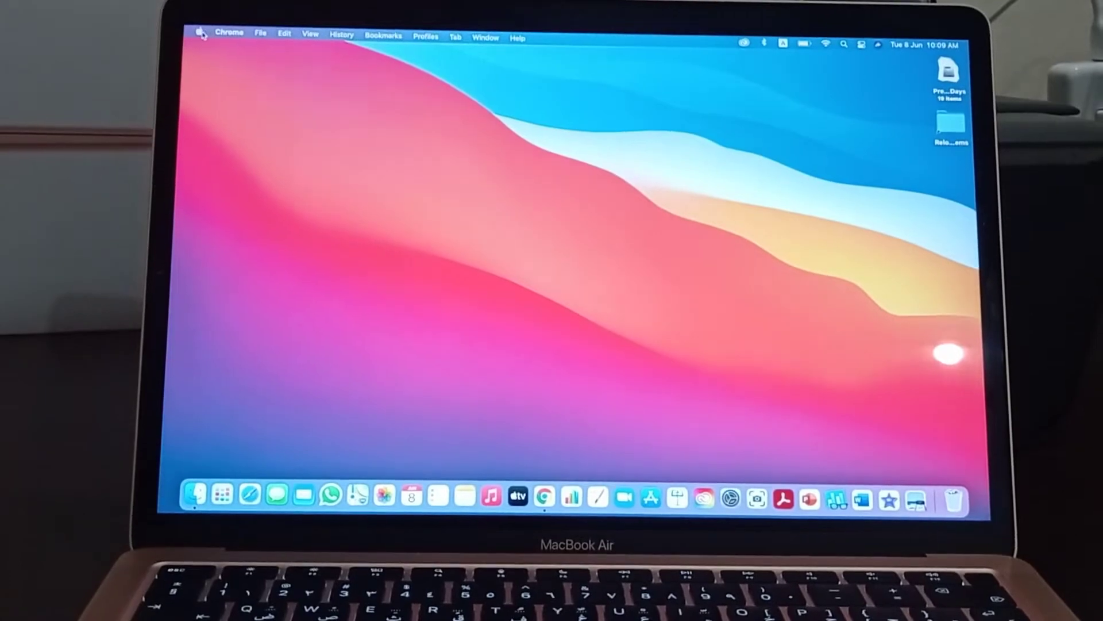
# Step: Check the 13.3-inch 2560 × 1600 display in About This Mac, then open Displays Preferences
pyautogui.click(229, 34)
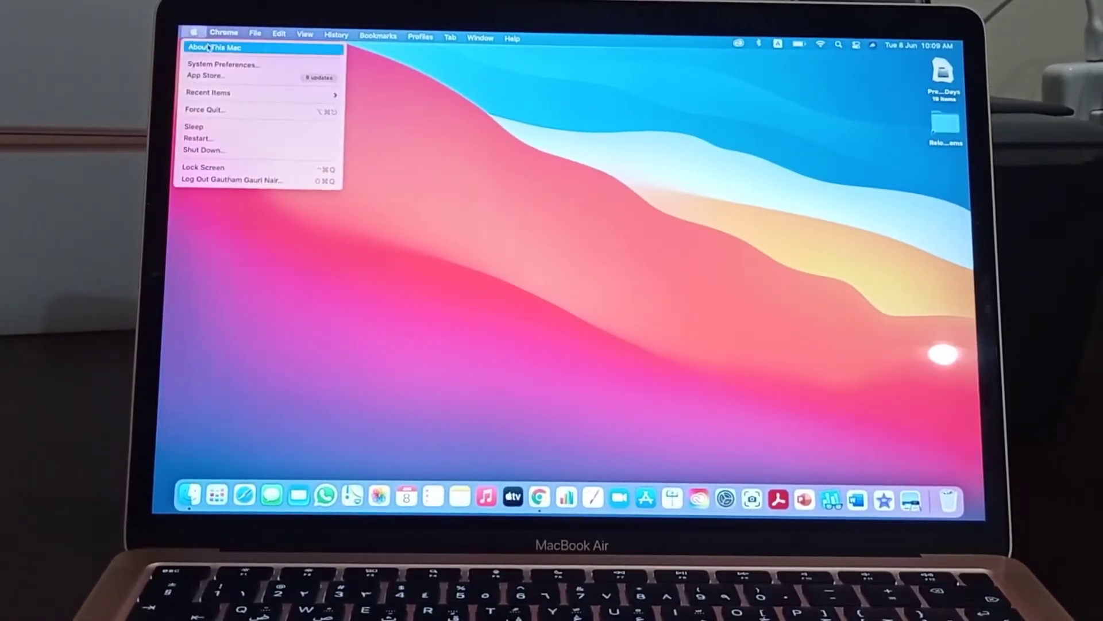
pyautogui.click(214, 47)
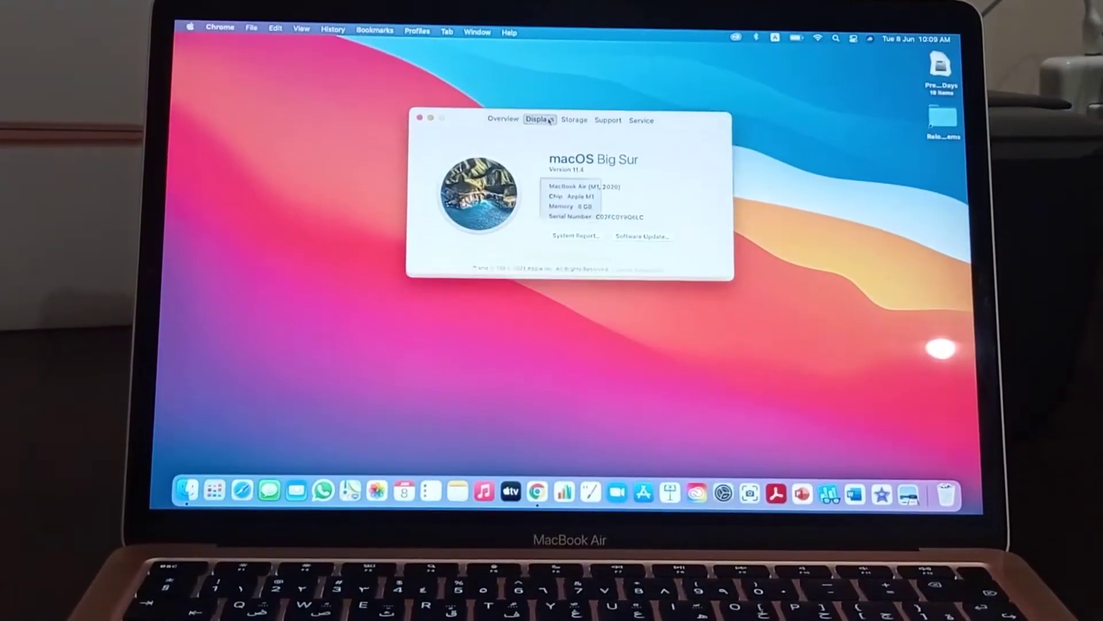
pyautogui.click(539, 120)
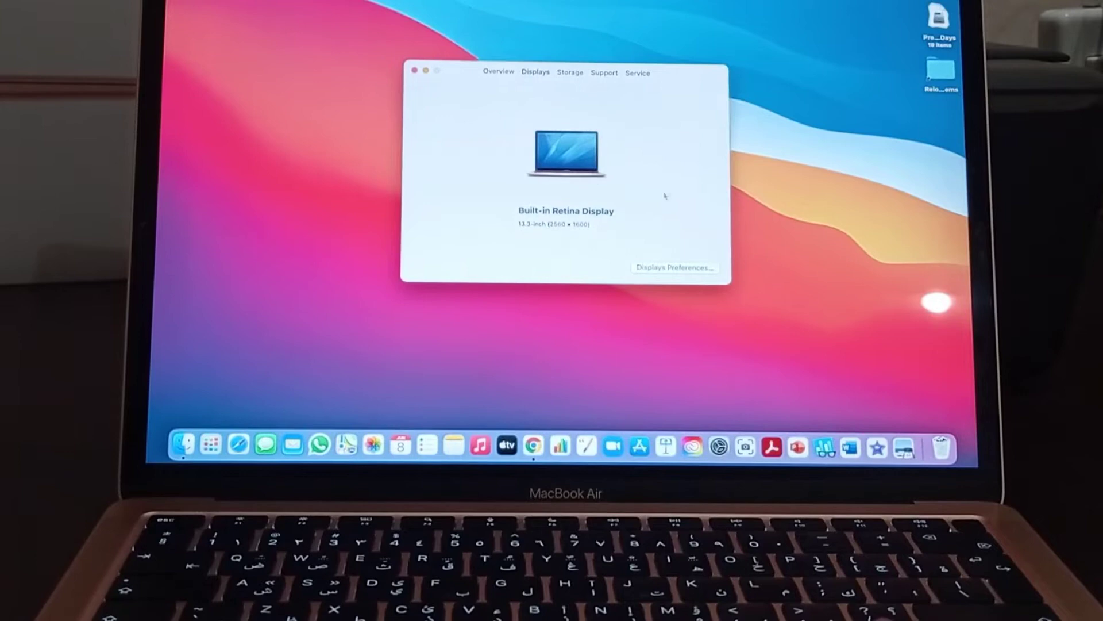
pyautogui.click(673, 266)
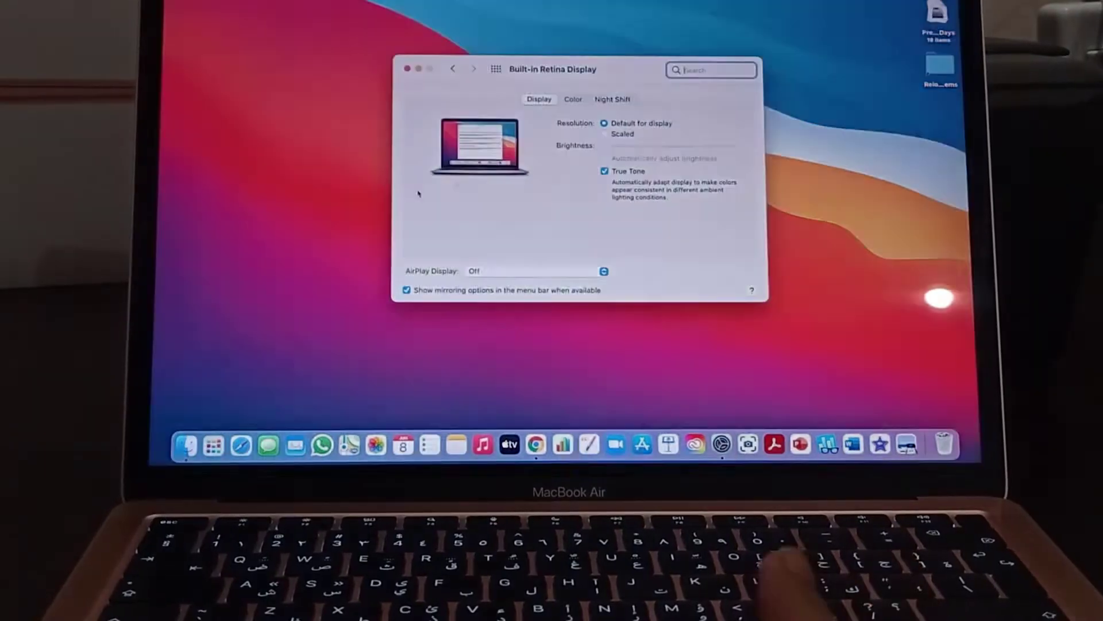
# Step: Toggle True Tone off and on, and tick then untick Night Shift Until Tomorrow
pyautogui.click(605, 159)
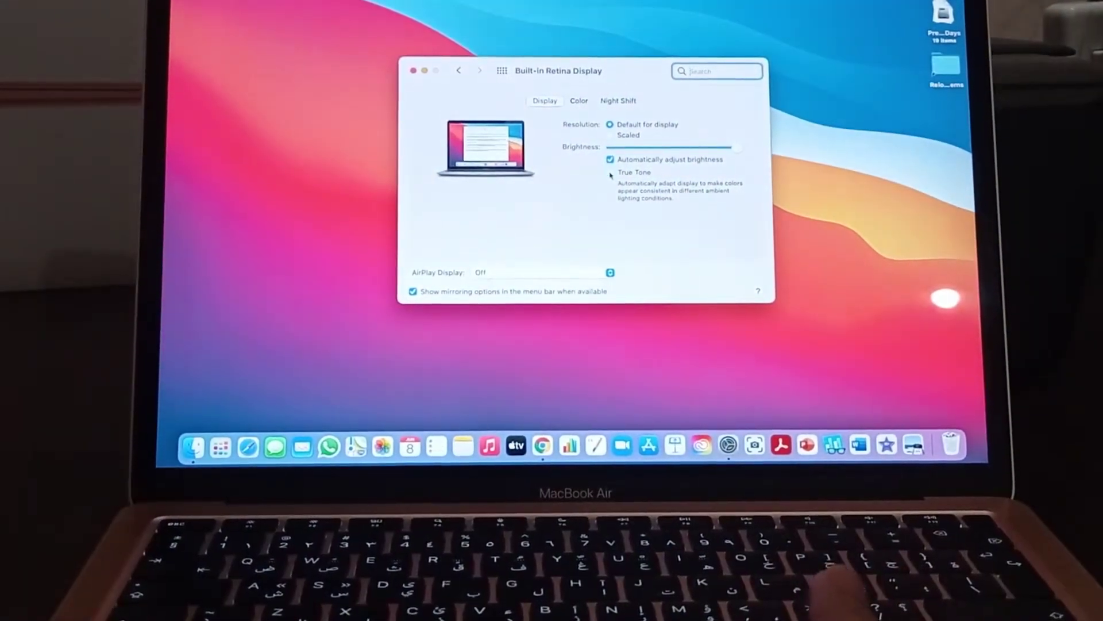
pyautogui.click(608, 172)
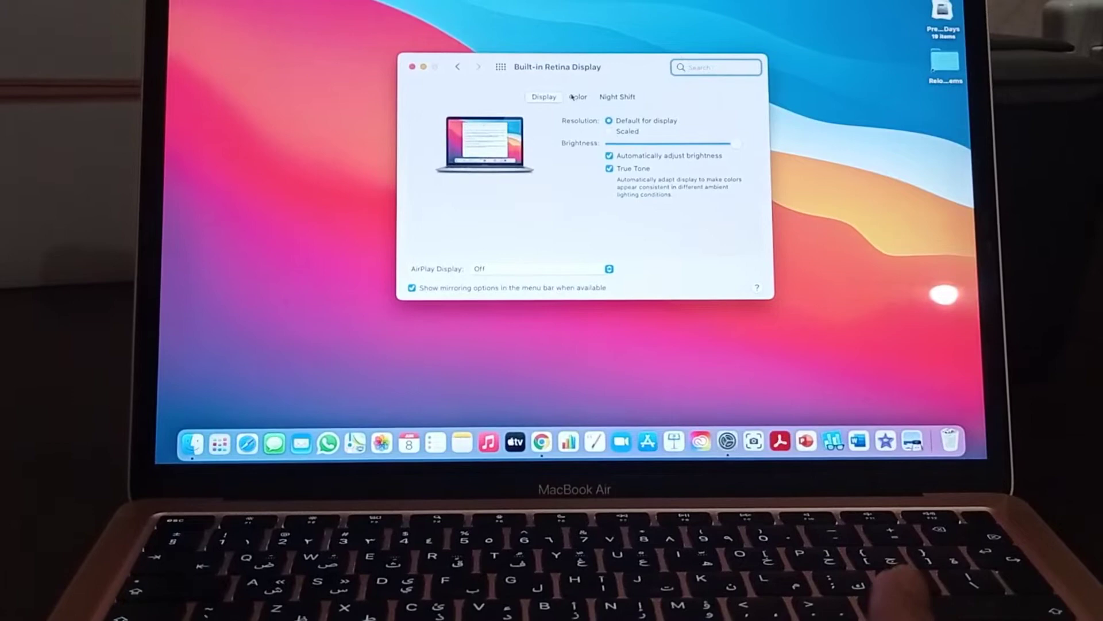
pyautogui.click(617, 96)
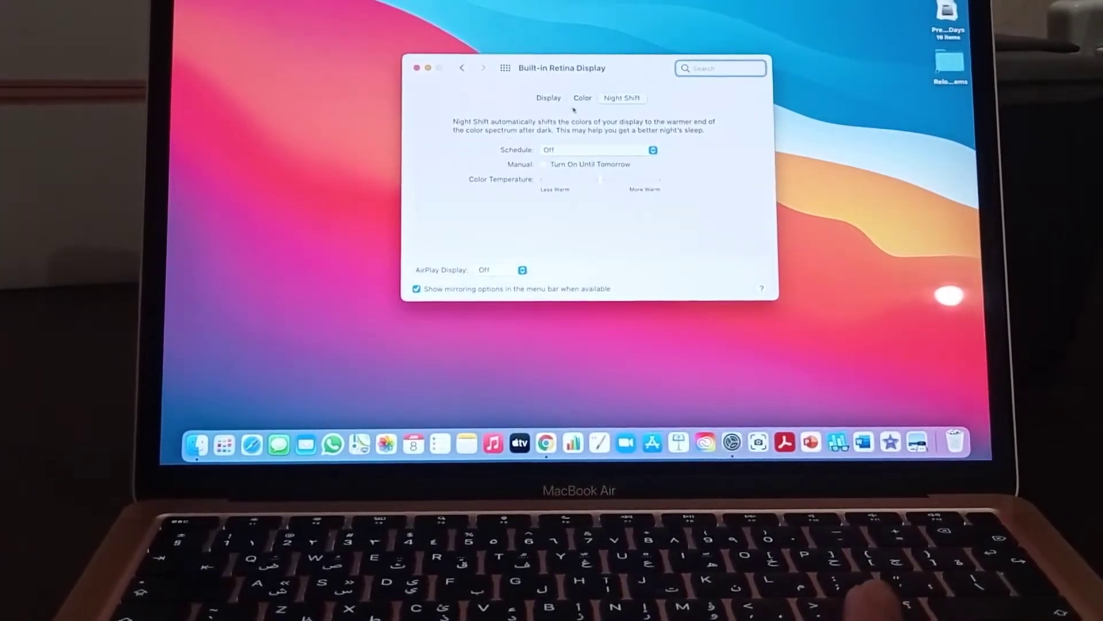
pyautogui.click(546, 165)
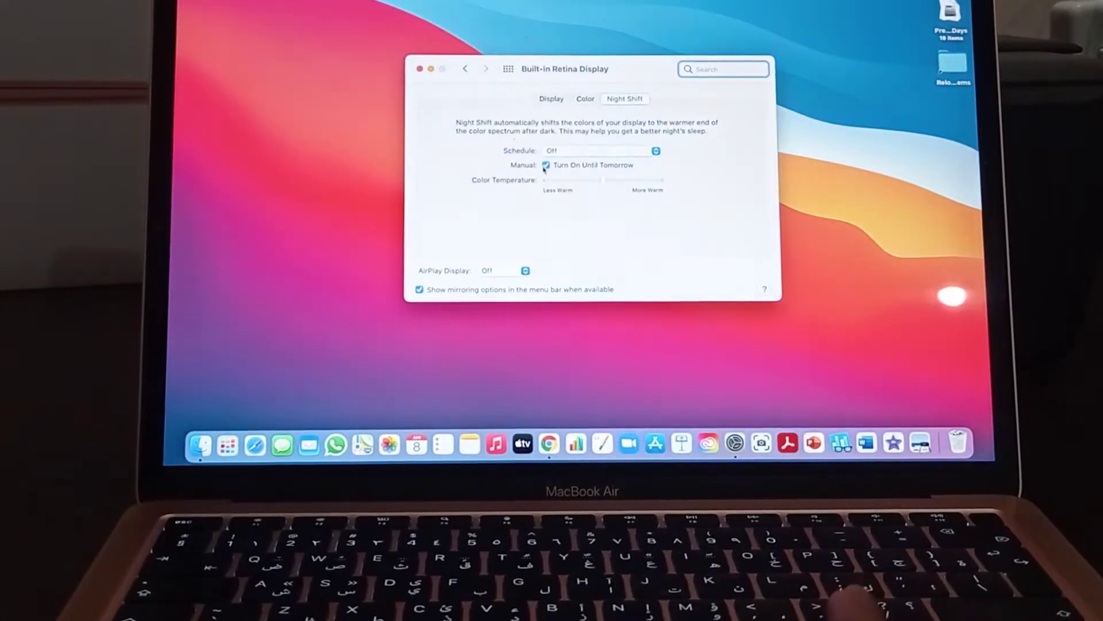
pyautogui.click(546, 165)
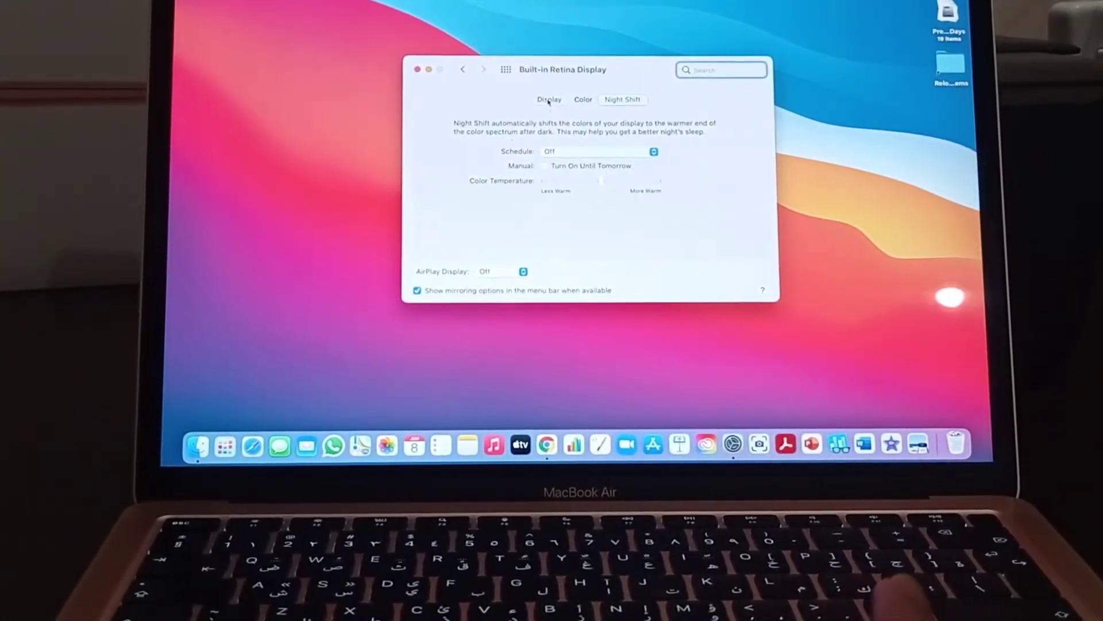
pyautogui.click(549, 99)
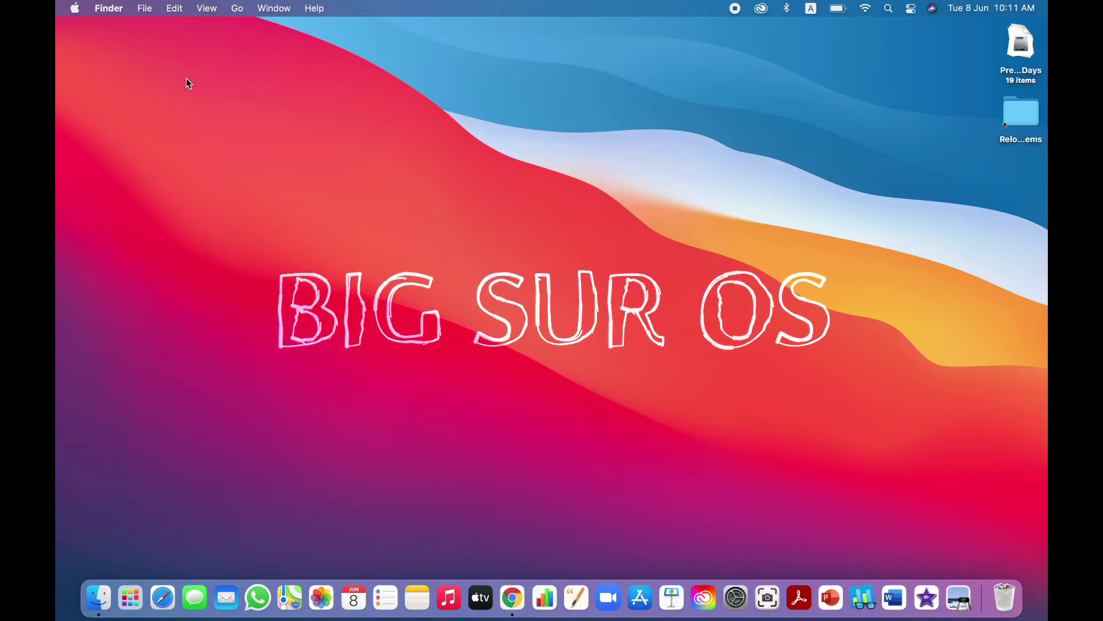
pyautogui.click(108, 8)
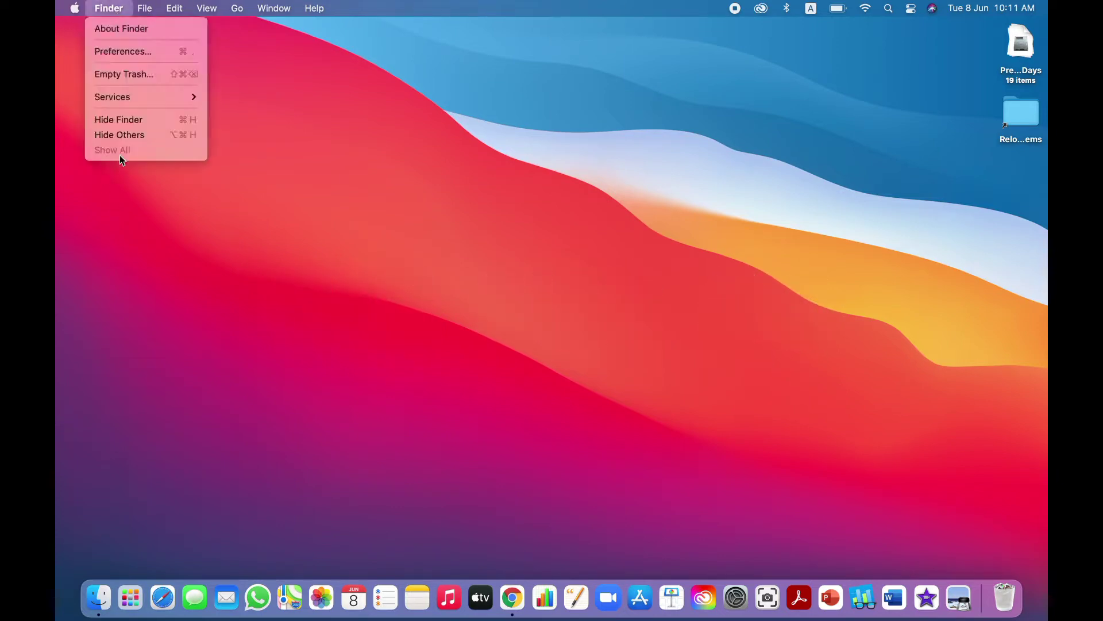
pyautogui.moveTo(108, 11)
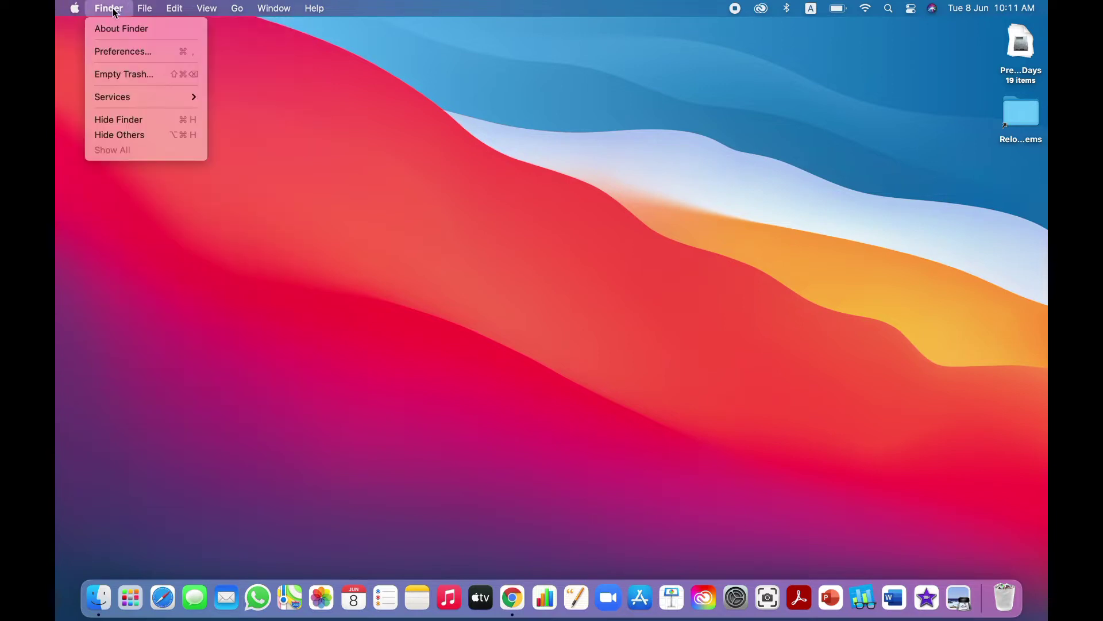
pyautogui.click(303, 147)
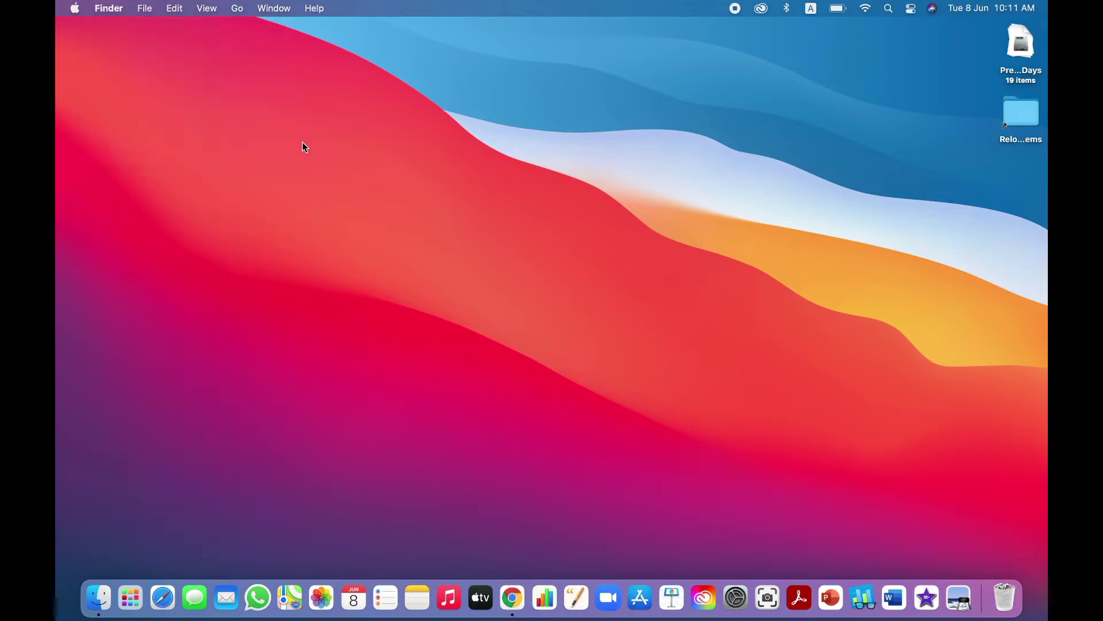
pyautogui.moveTo(108, 8)
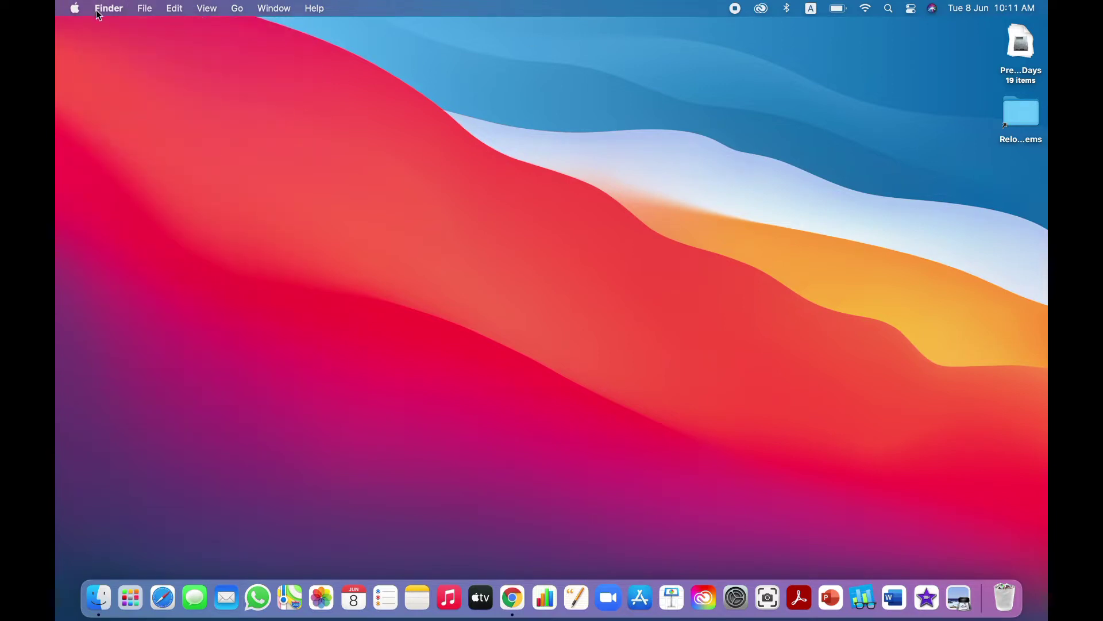
pyautogui.click(174, 8)
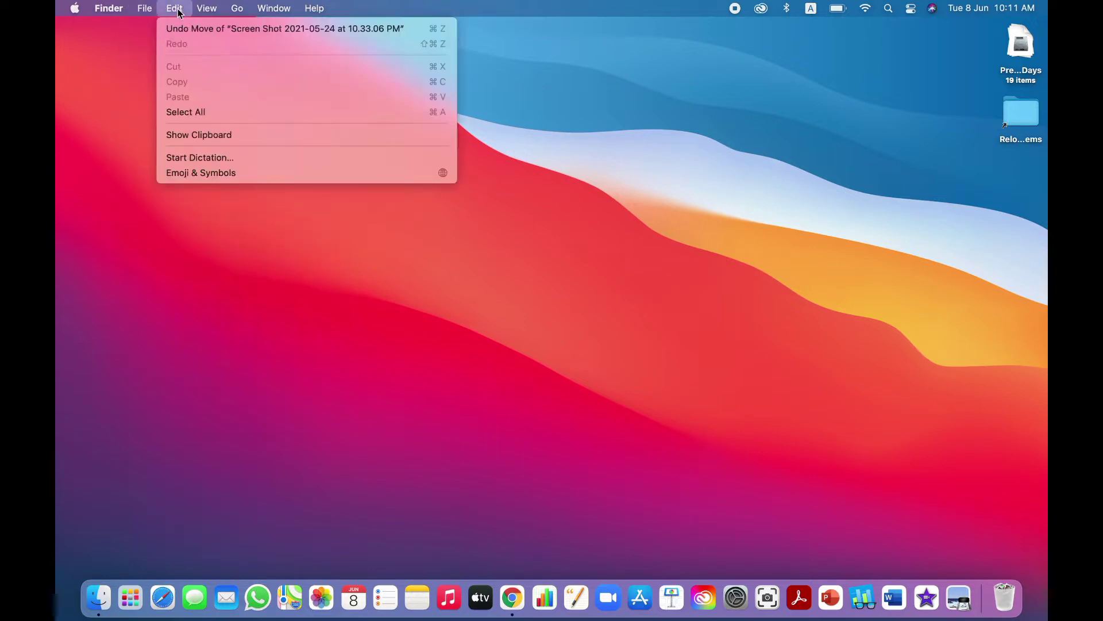
pyautogui.click(144, 8)
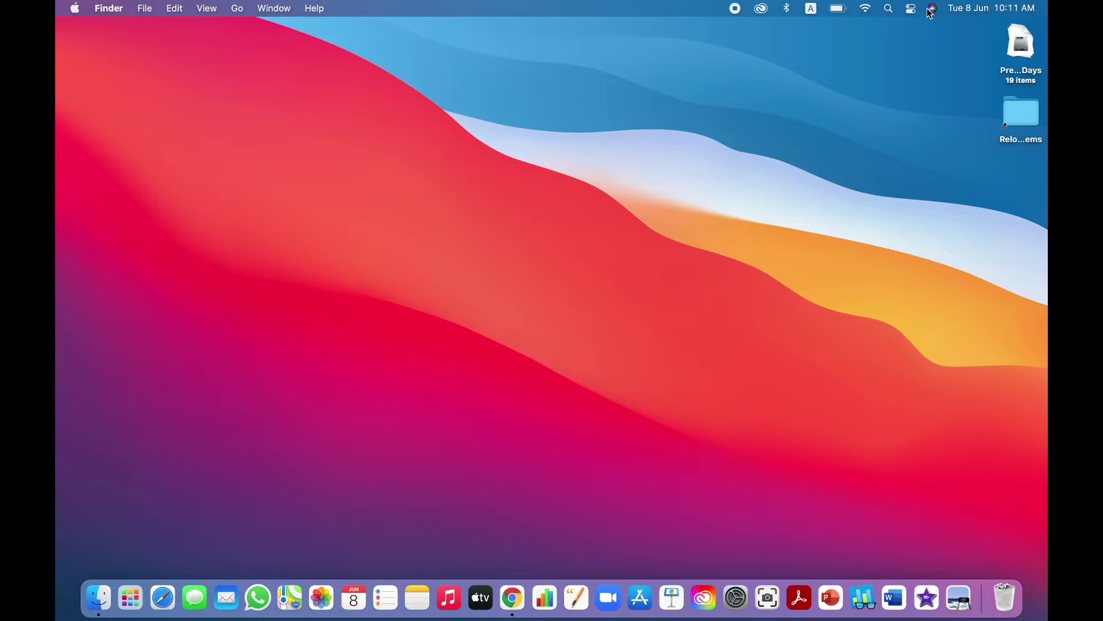
pyautogui.click(910, 7)
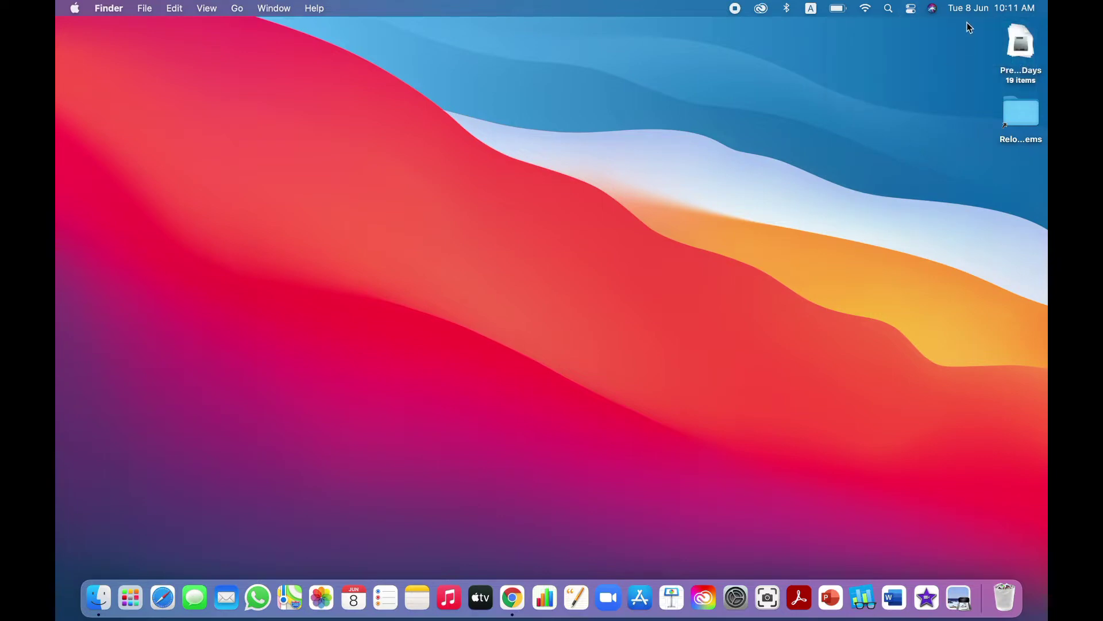
# Step: Look at Control Center's Do Not Disturb options, then dismiss Siri's 'how are you' reply
pyautogui.click(911, 7)
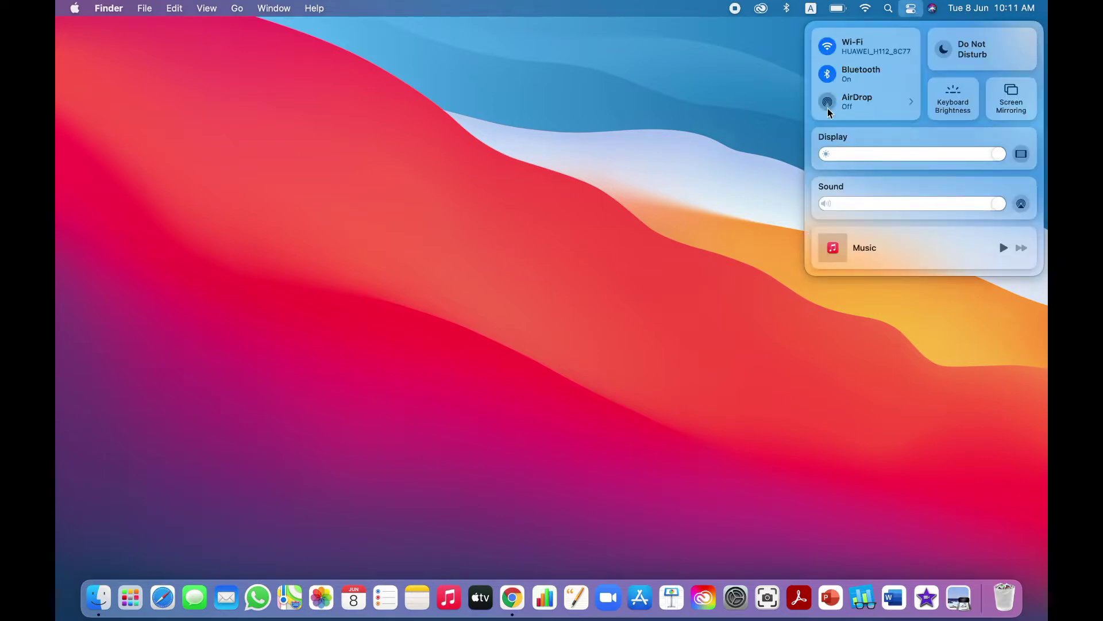
pyautogui.click(981, 50)
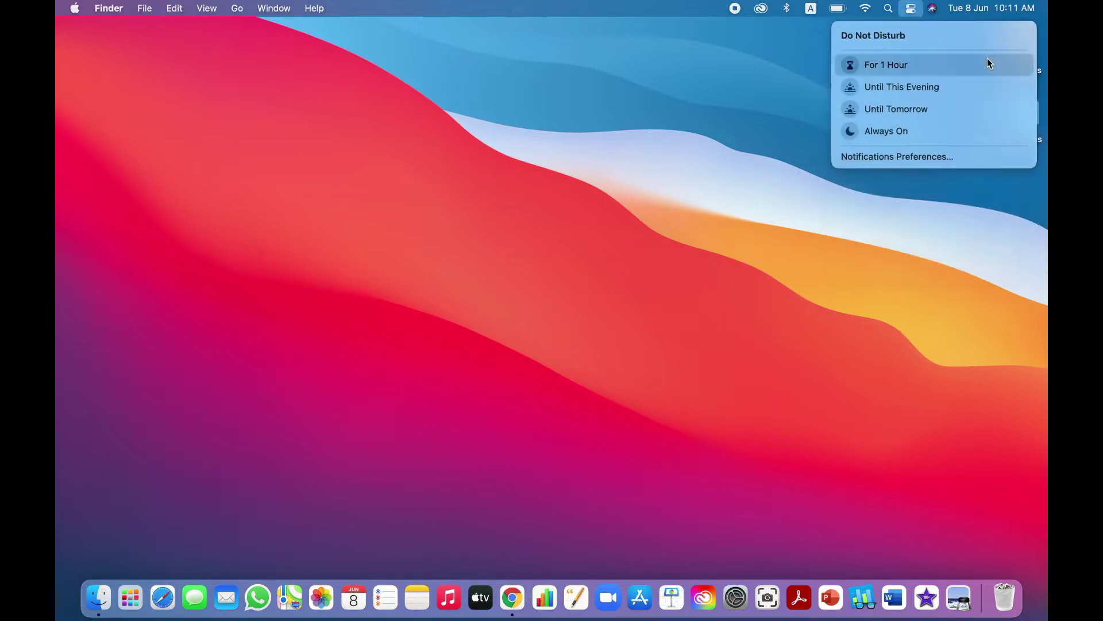
pyautogui.click(910, 7)
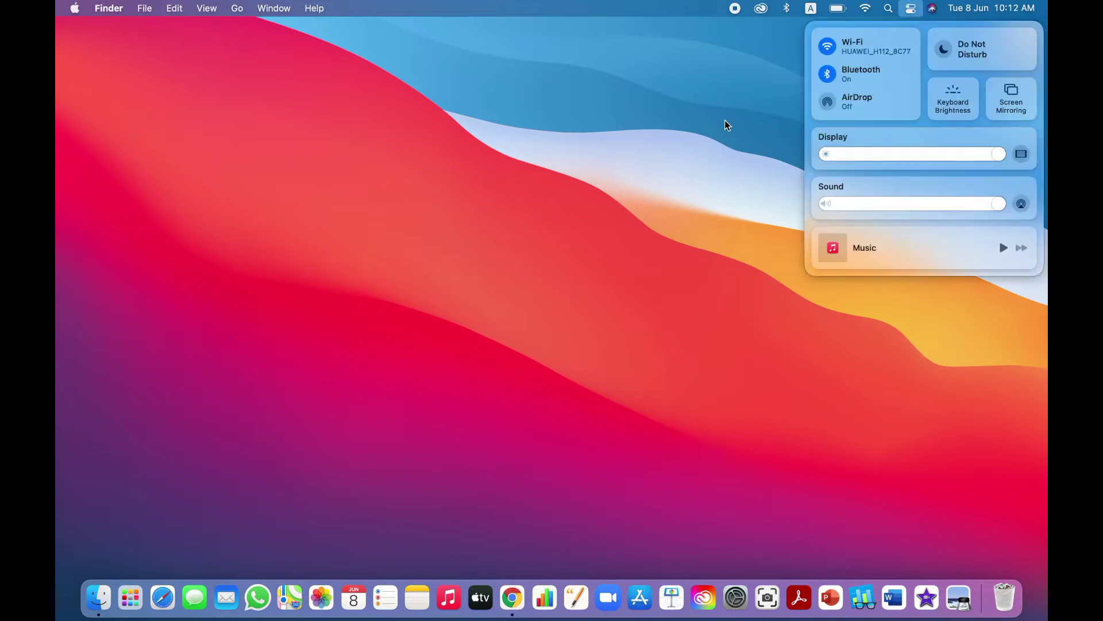
pyautogui.click(933, 8)
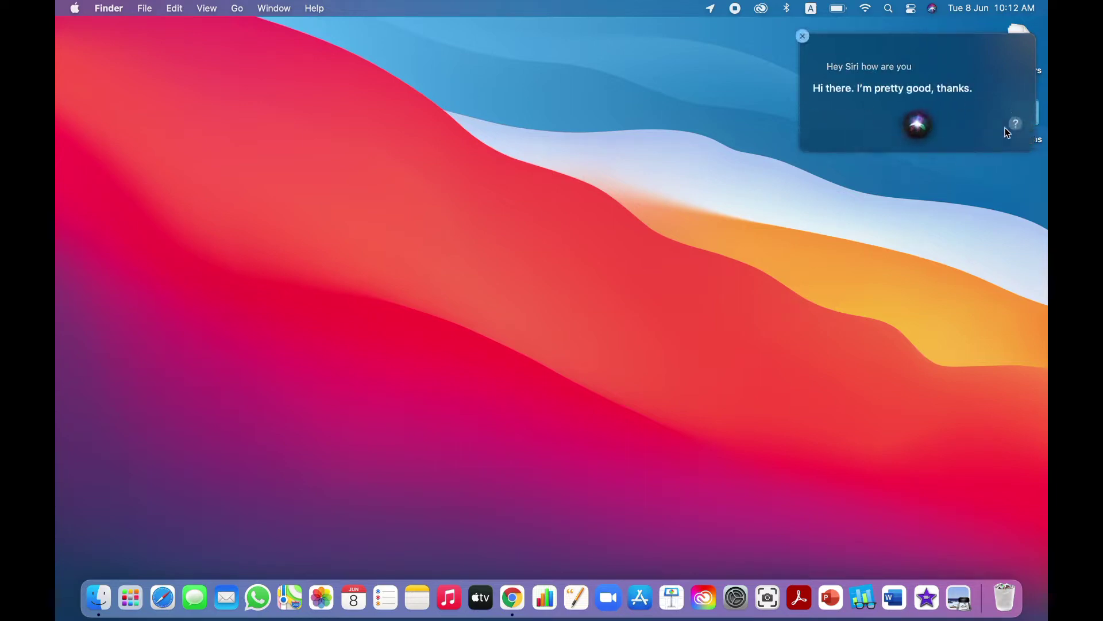
pyautogui.click(802, 35)
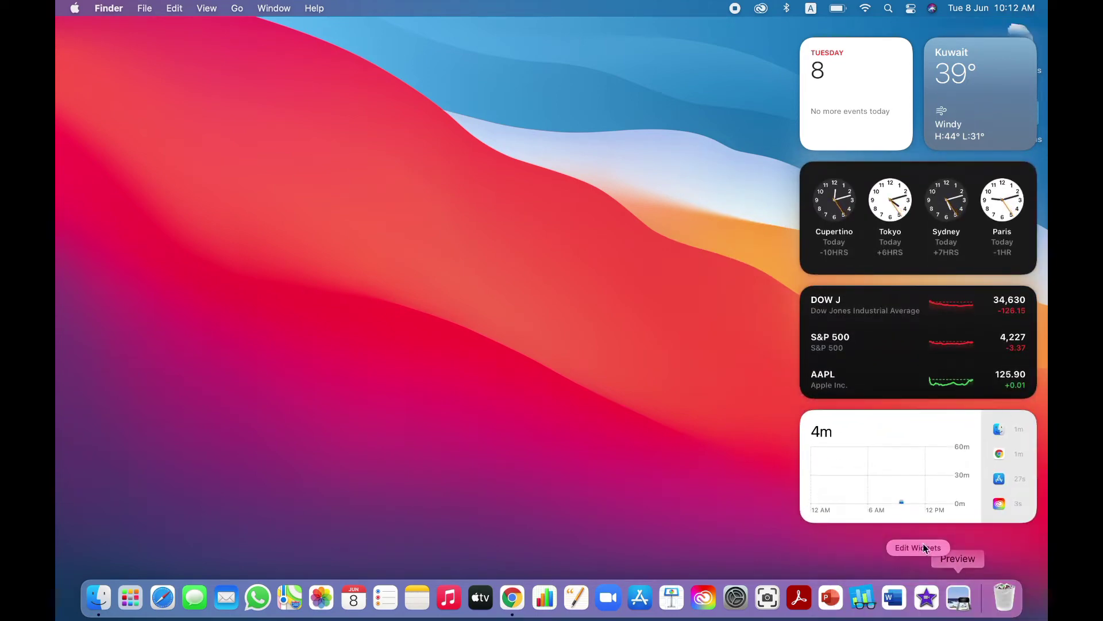
pyautogui.click(918, 547)
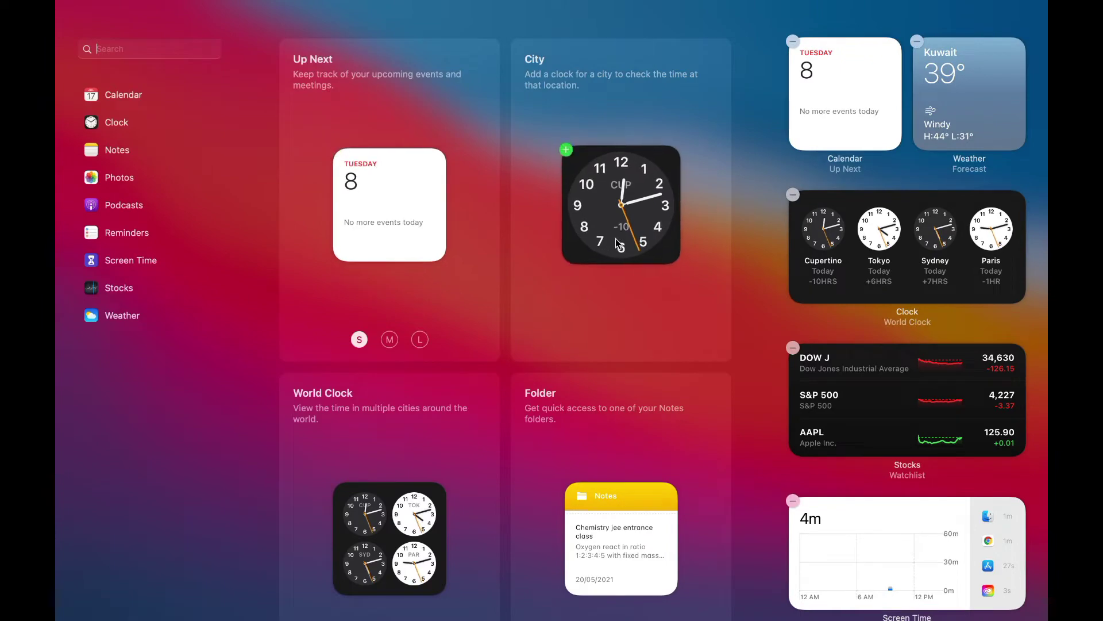
pyautogui.click(134, 442)
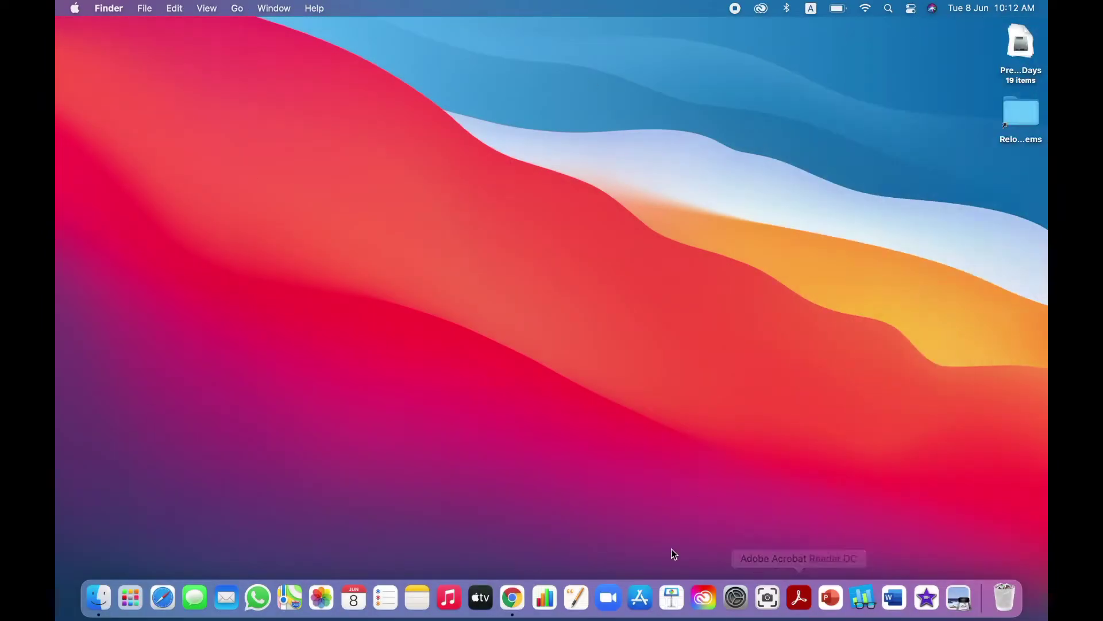
pyautogui.moveTo(233, 269)
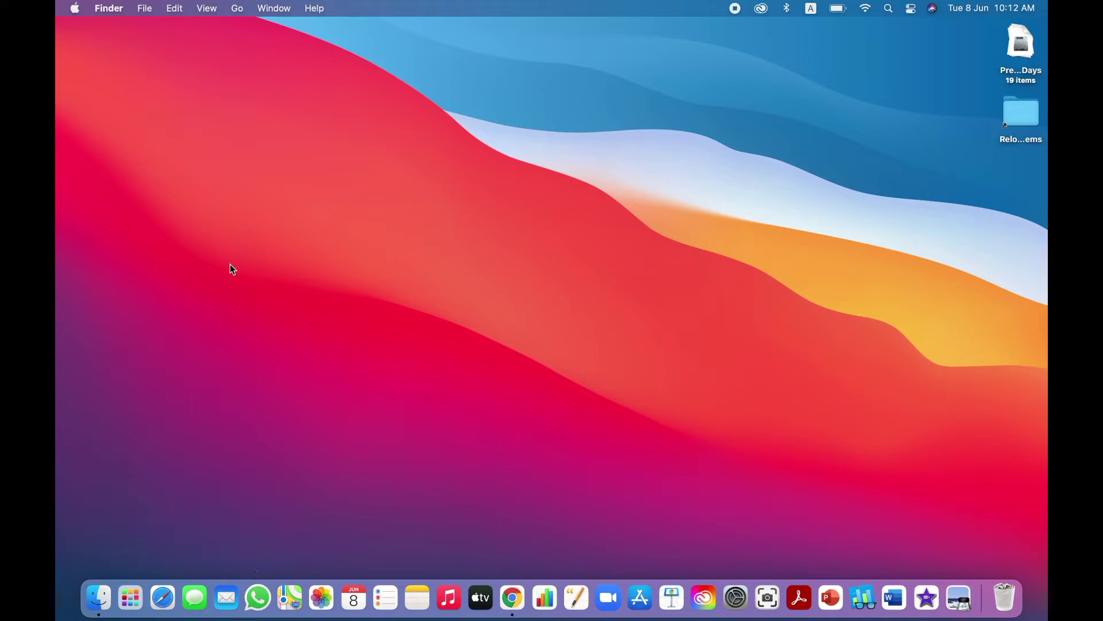
pyautogui.moveTo(863, 598)
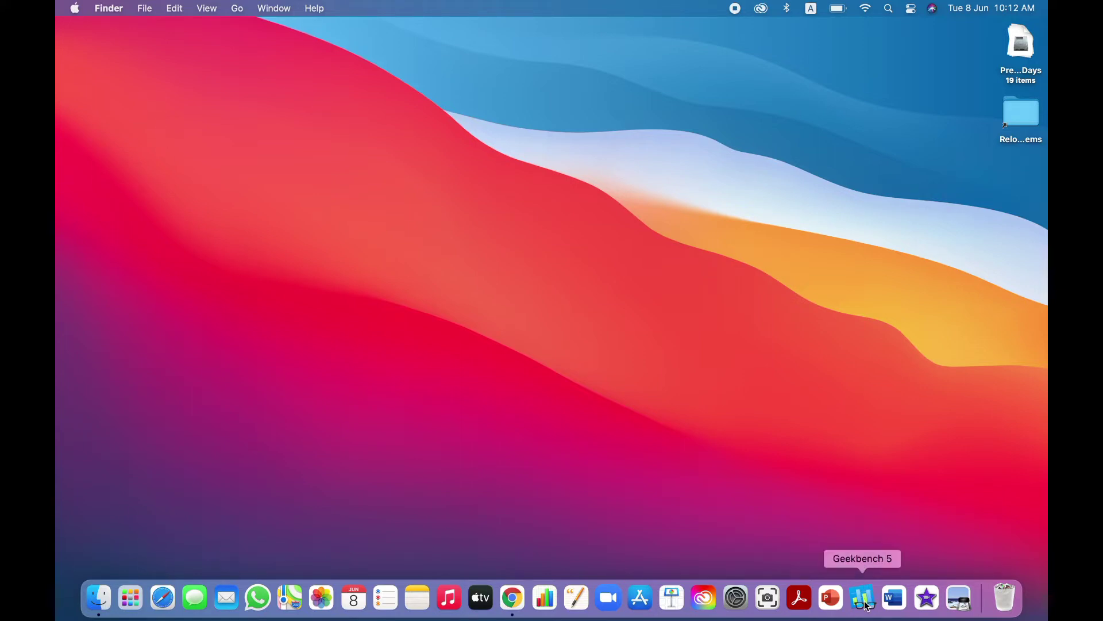
pyautogui.moveTo(512, 597)
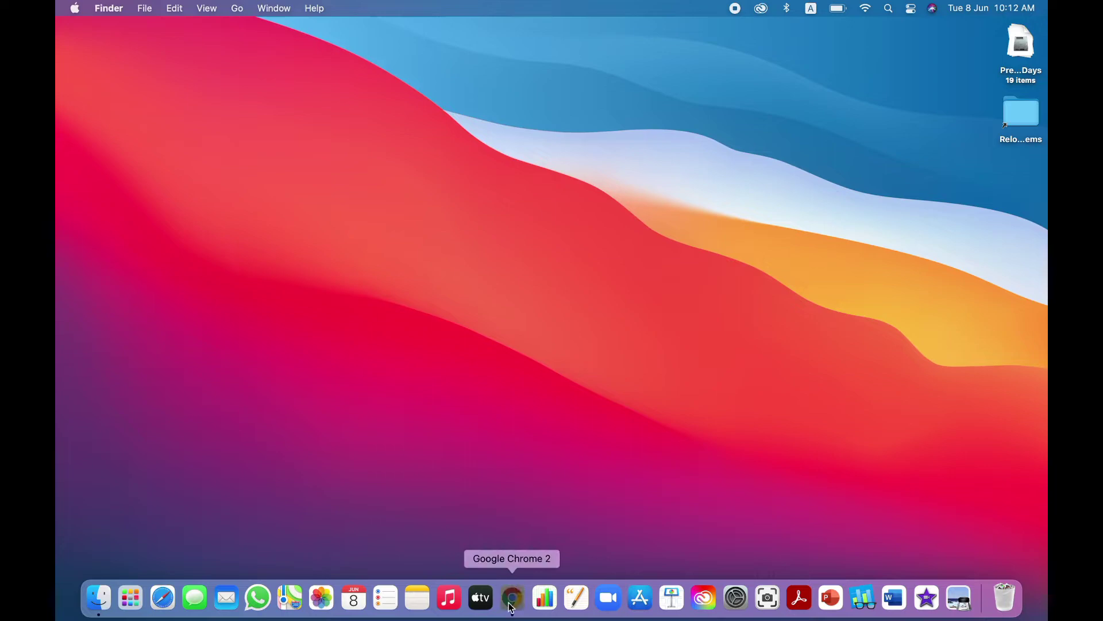
# Step: Launch Google Chrome from the Dock to view the Geekbench 5 result
pyautogui.click(511, 597)
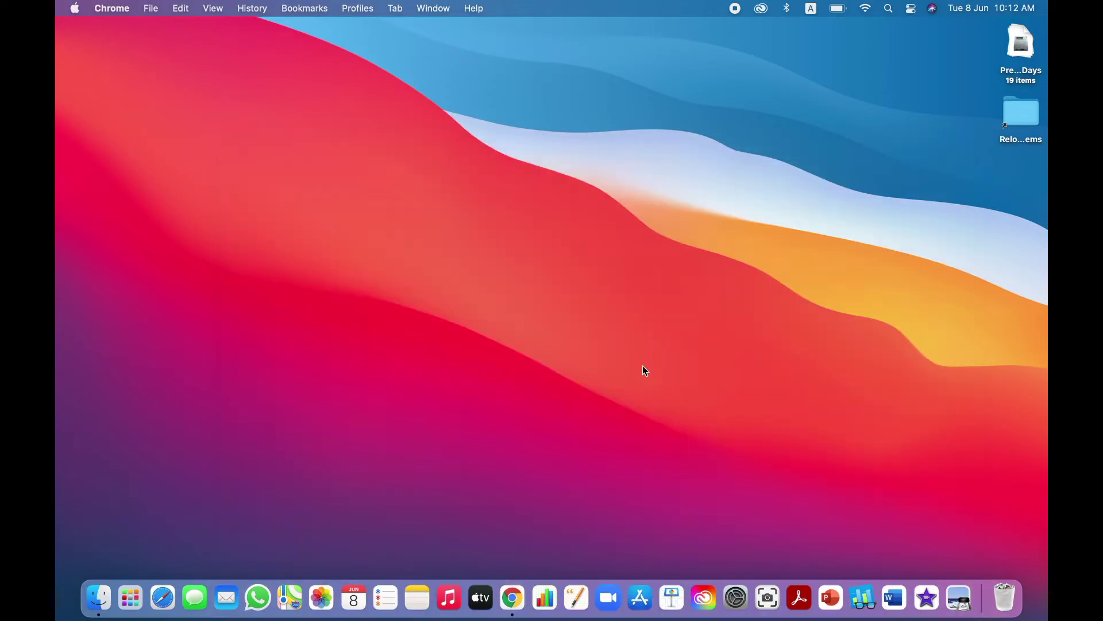
pyautogui.moveTo(602, 315)
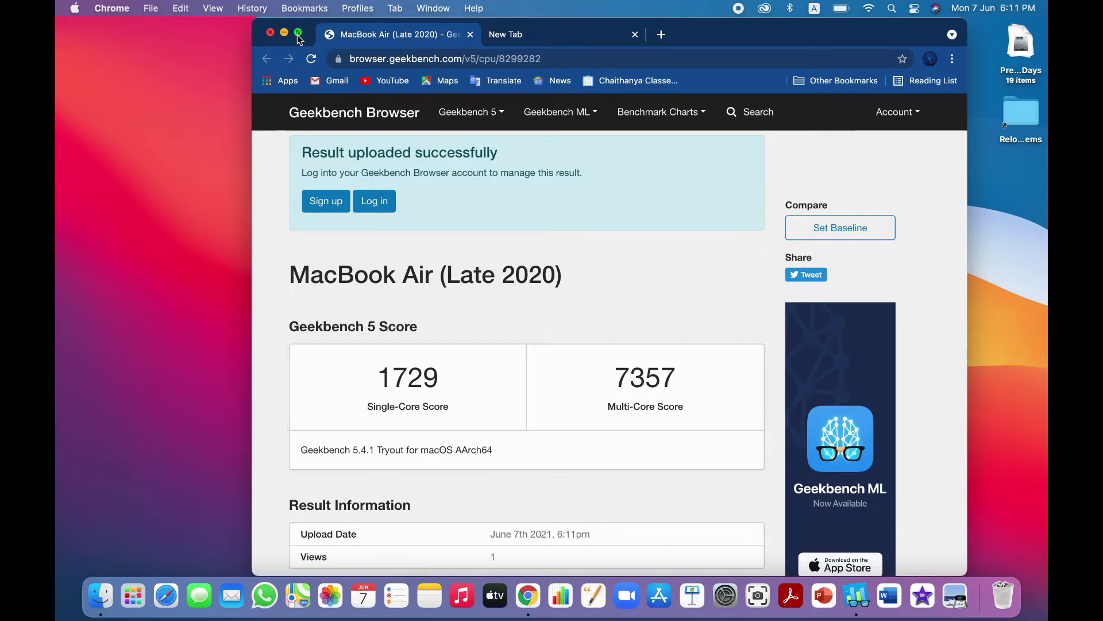
# Step: Make the Geekbench results page full screen and scroll down to System Information
pyautogui.click(298, 34)
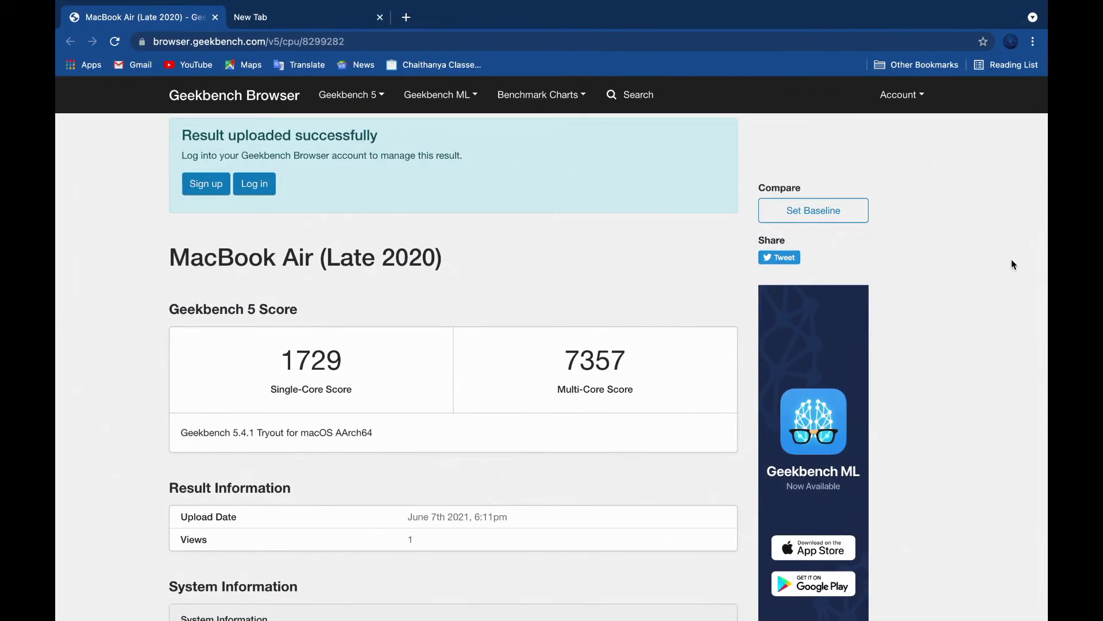
pyautogui.scroll(-3)
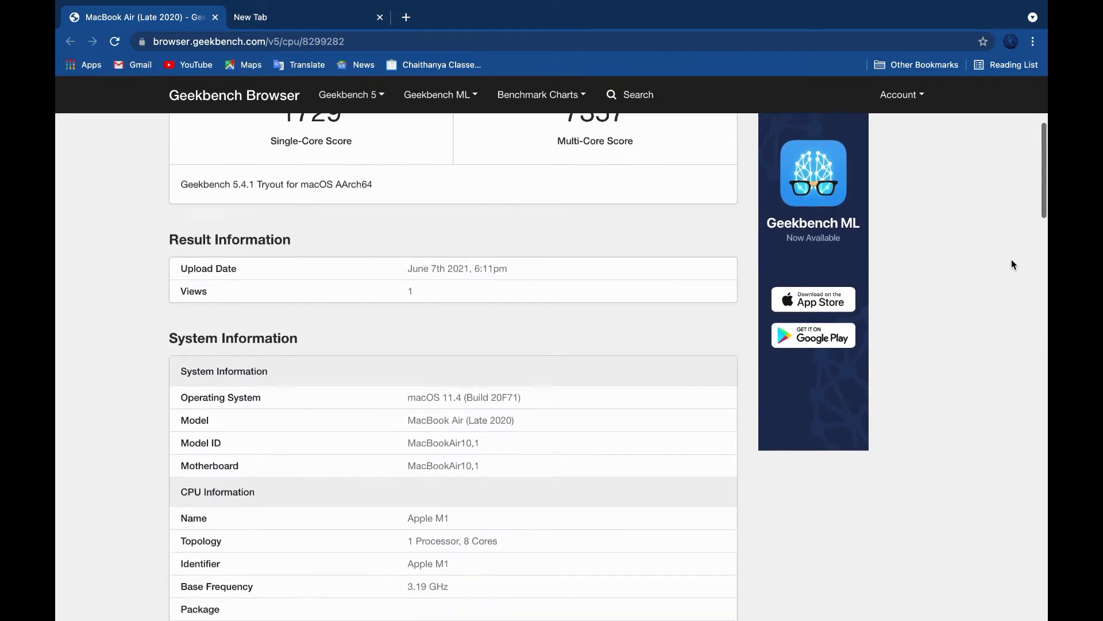
pyautogui.scroll(-3)
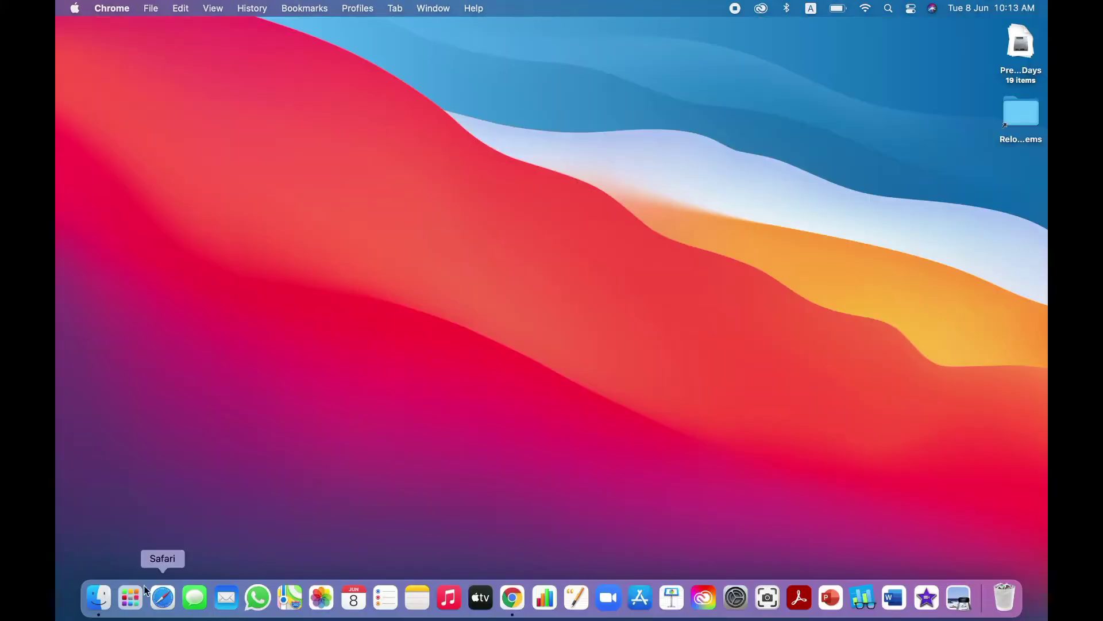
pyautogui.moveTo(165, 579)
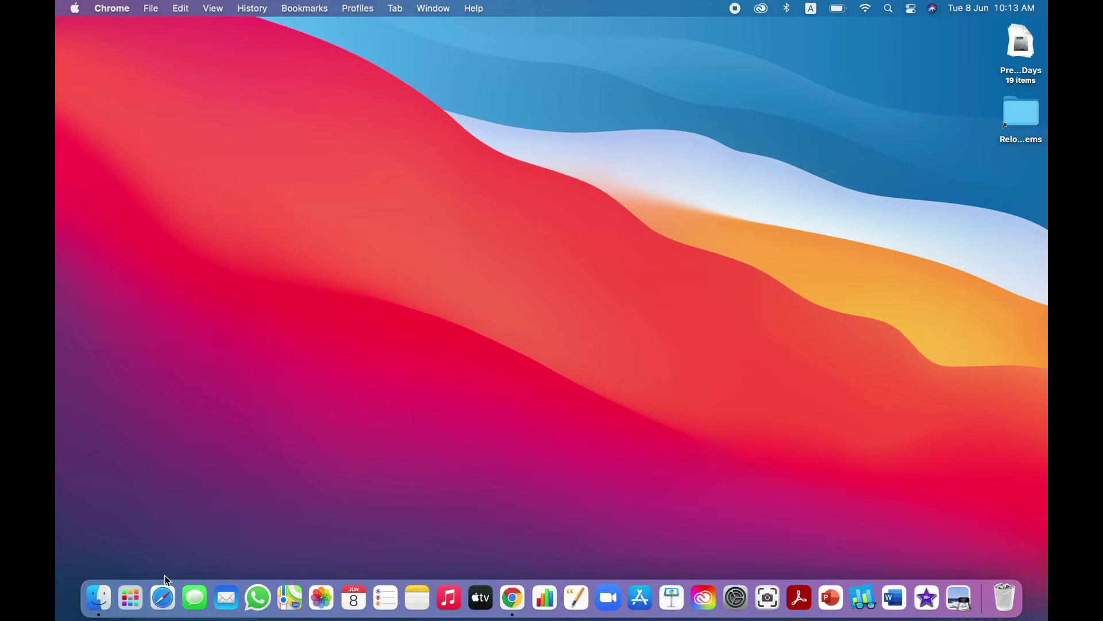
# Step: Launch Safari, Messages, TV, Zoom and further Dock apps in quick succession
pyautogui.click(162, 598)
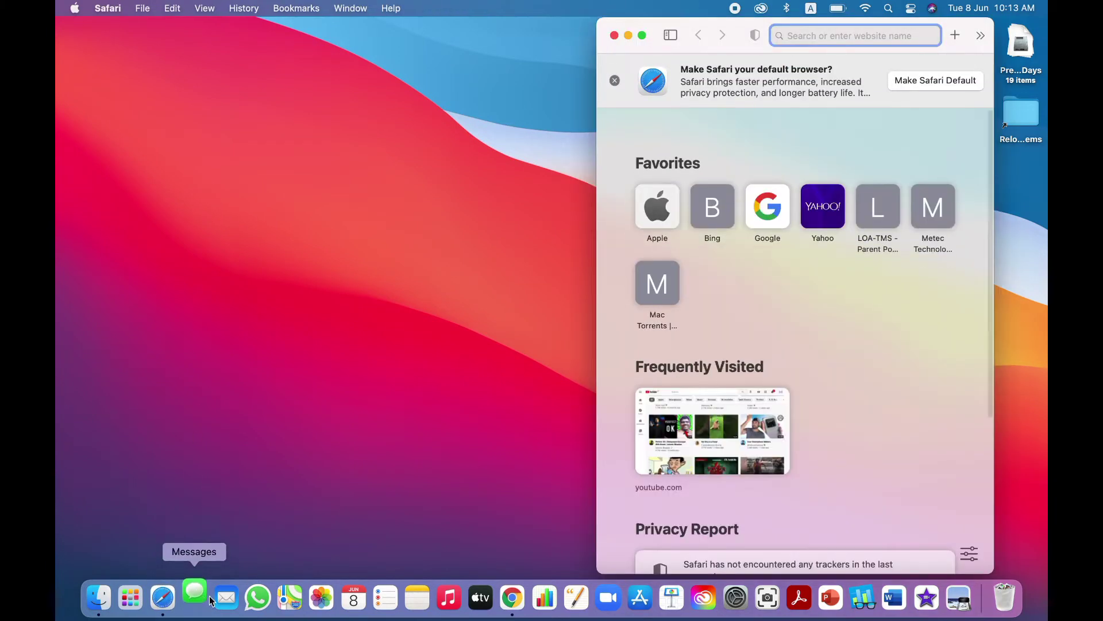
pyautogui.click(225, 598)
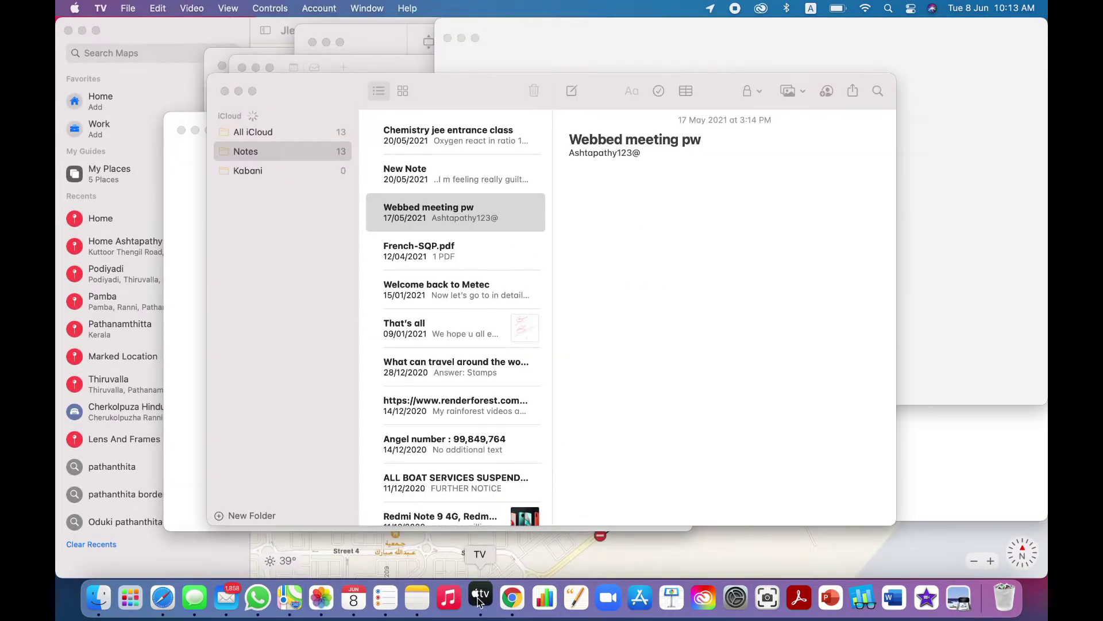
pyautogui.click(512, 597)
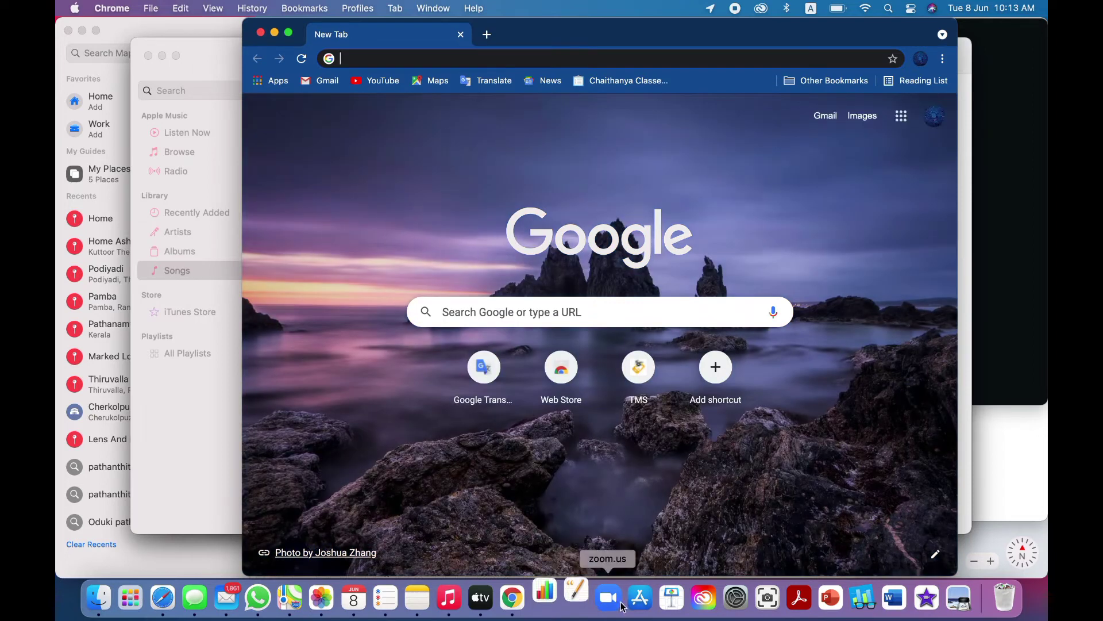
pyautogui.click(703, 598)
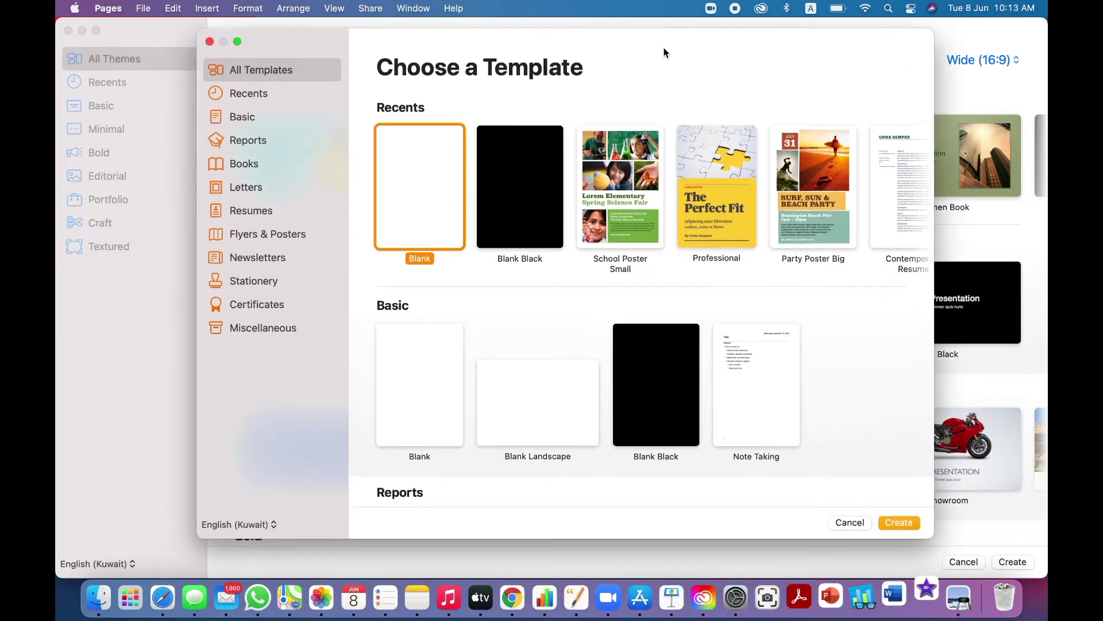
pyautogui.click(829, 598)
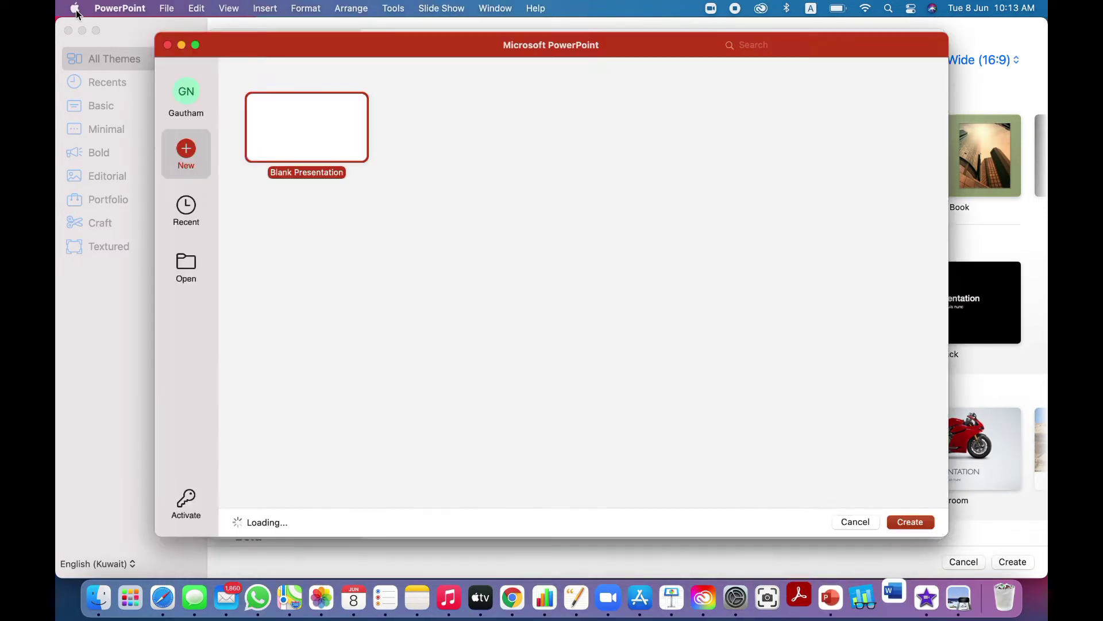